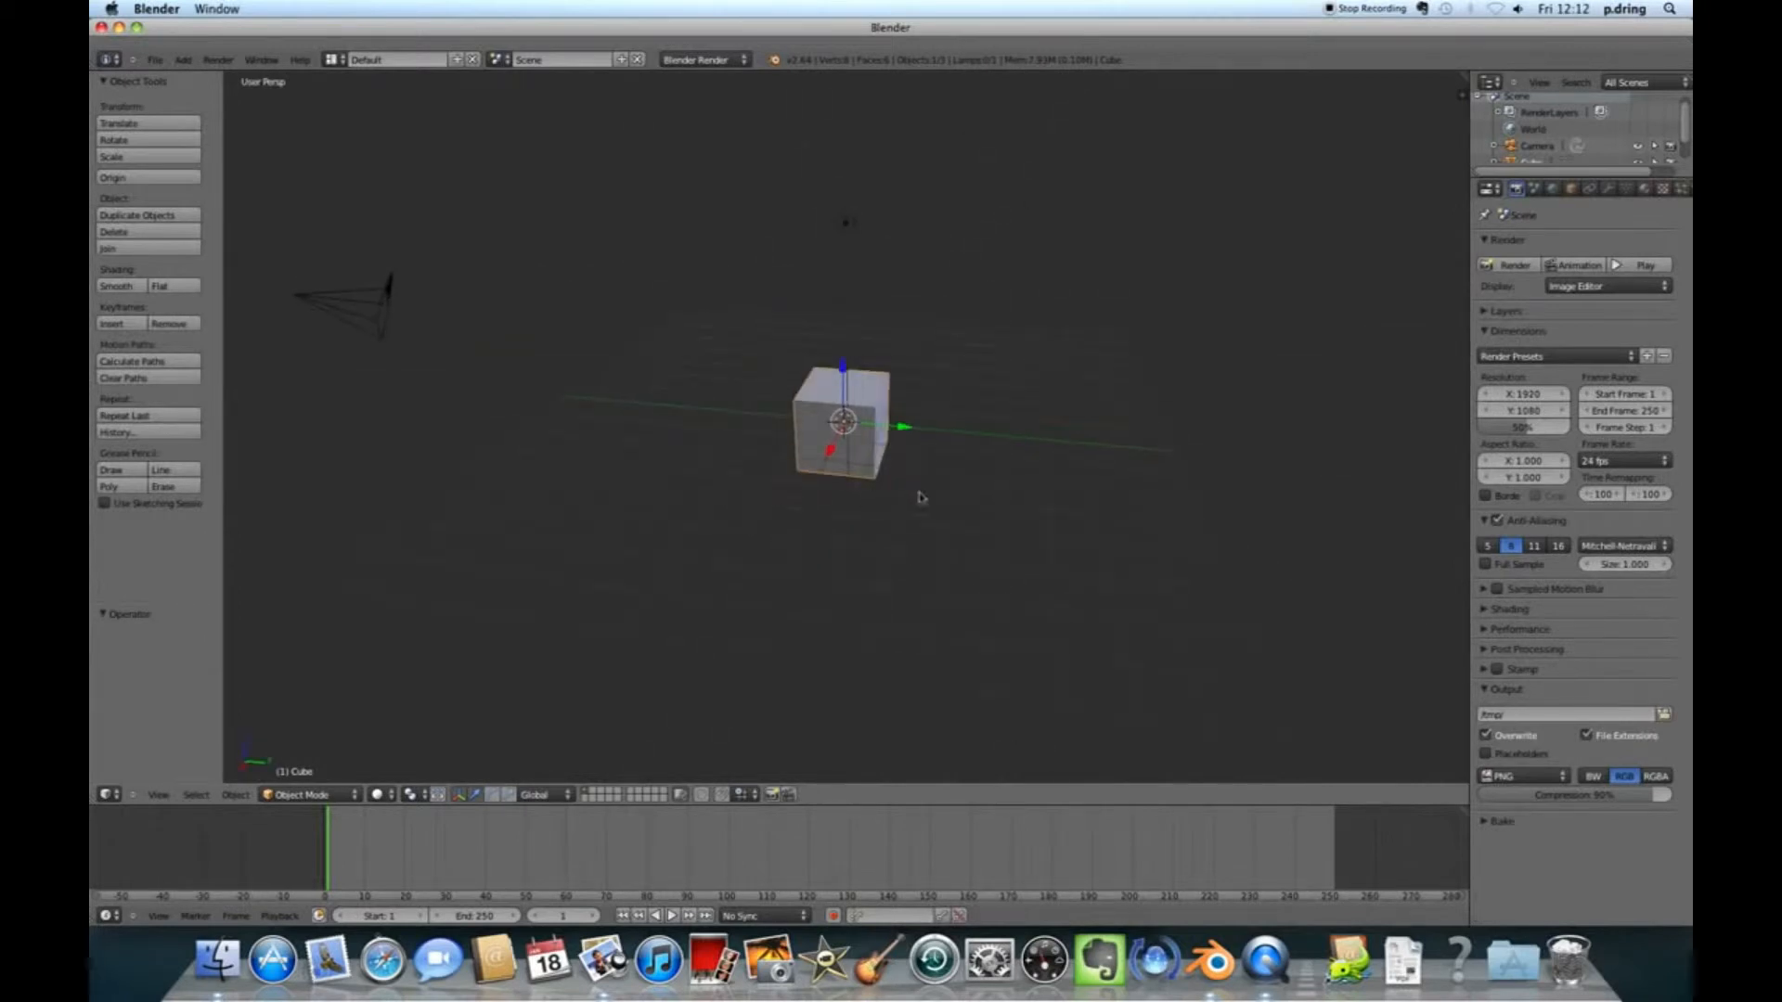
Extrude the cube's lower front face outward into a stepped L-shaped van body, then return to Object Mode.
{"action": "key", "text": "Tab"}
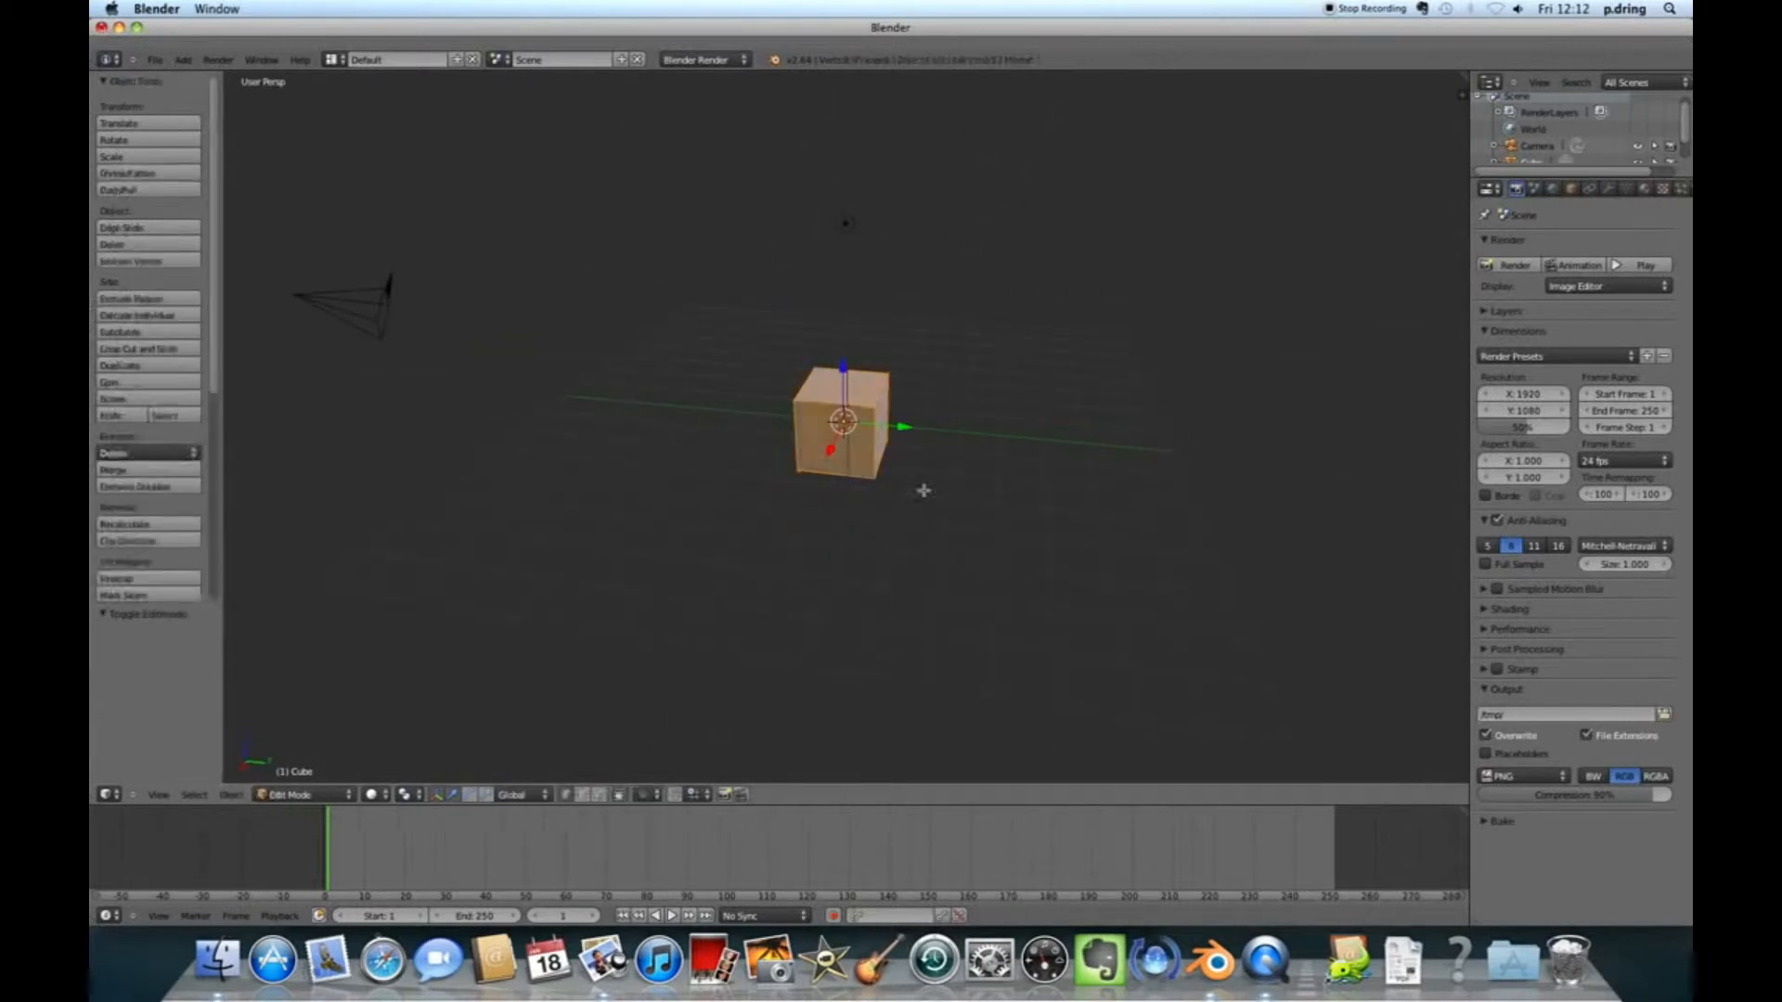
{"action": "left_click", "coordinate": [307, 795]}
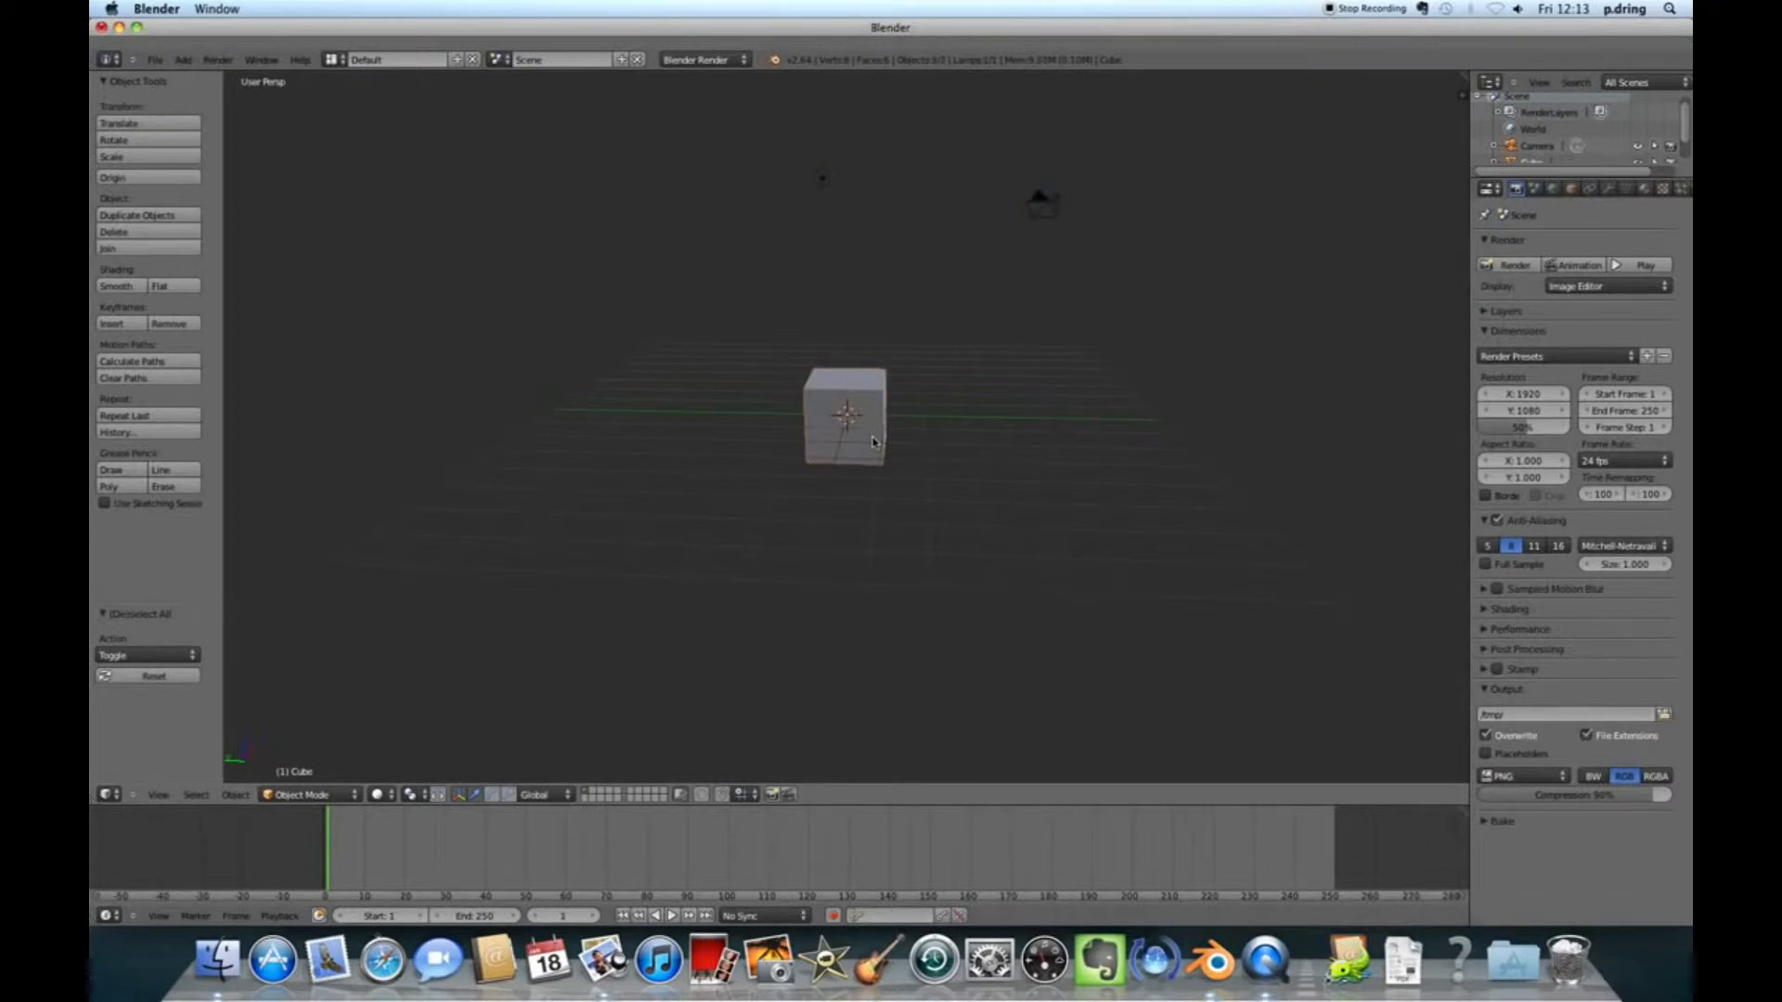
{"action": "key", "text": "Tab"}
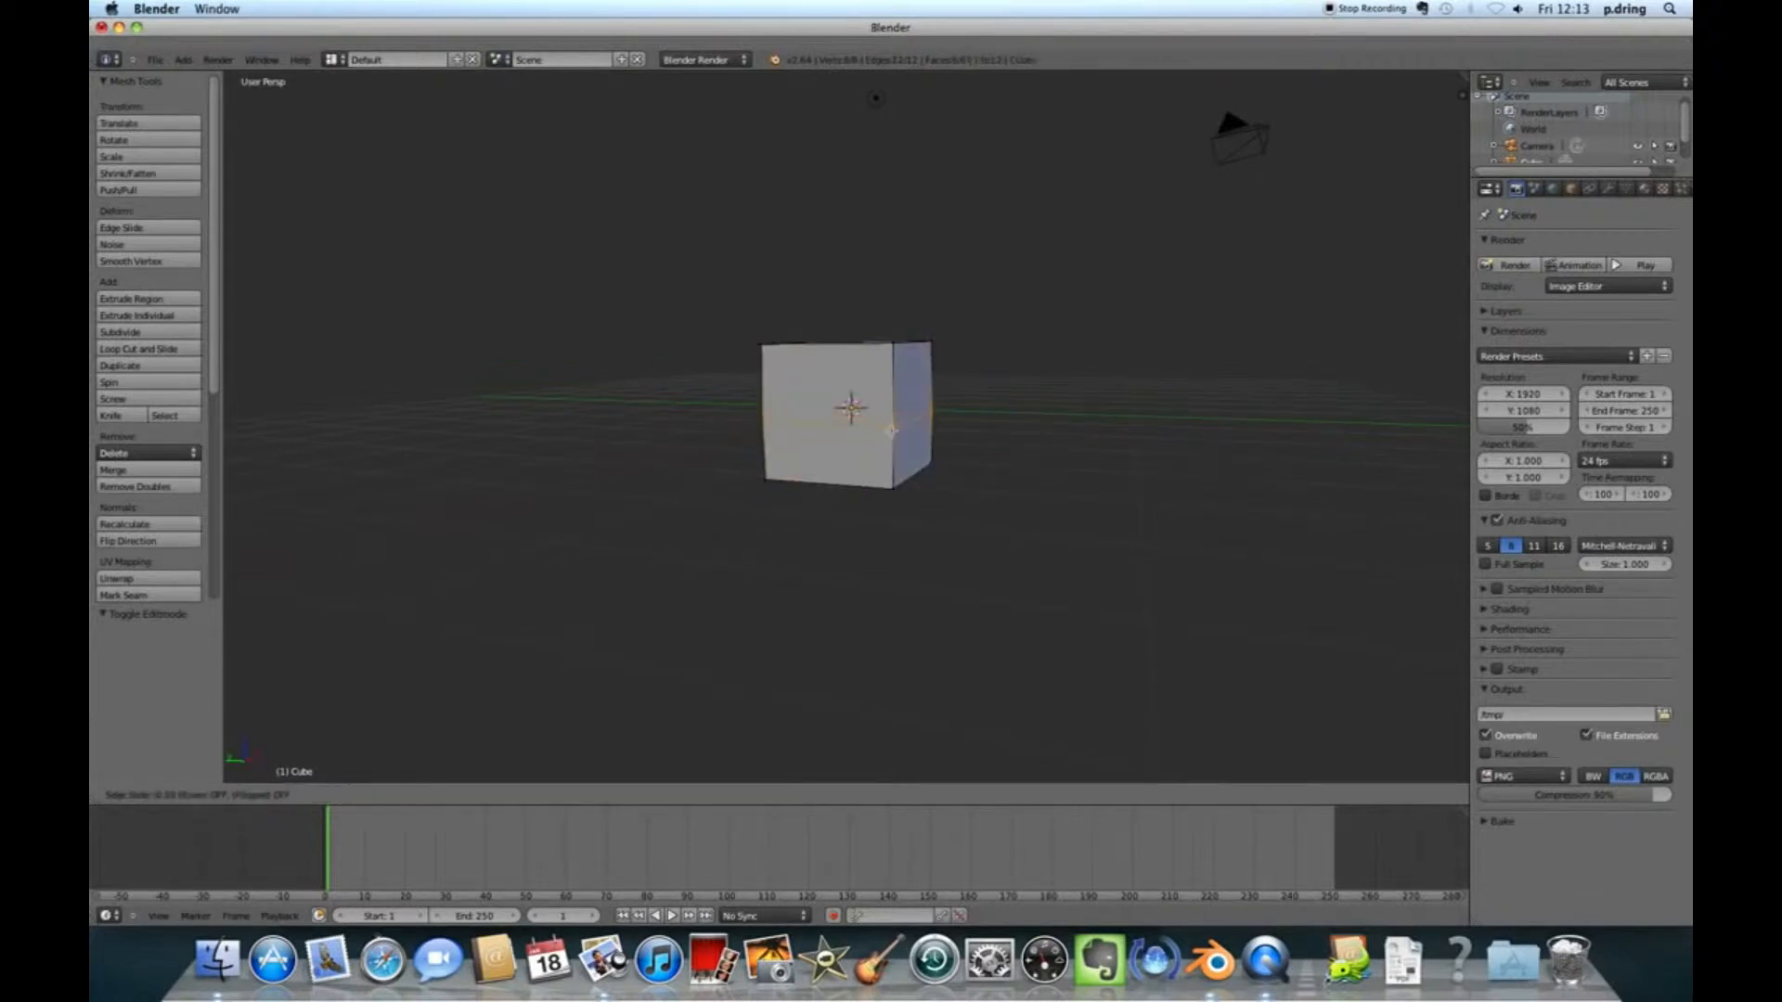
{"action": "key", "text": "Tab"}
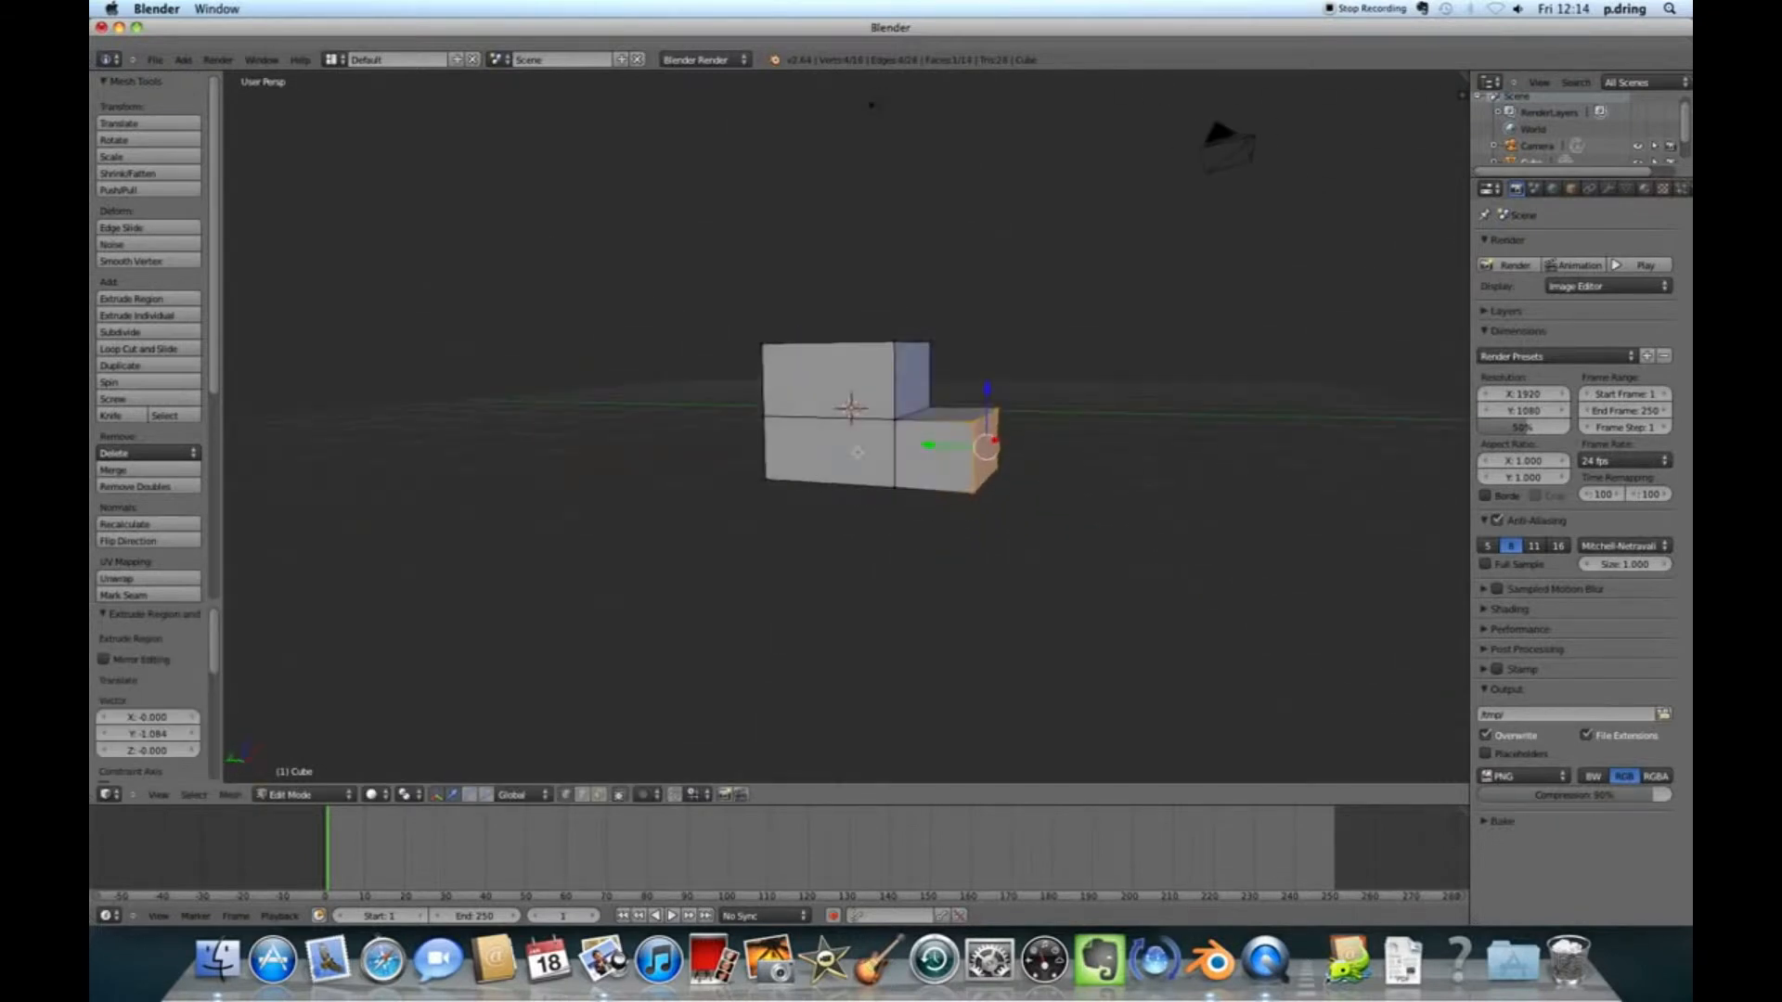
{"action": "key", "text": "Tab"}
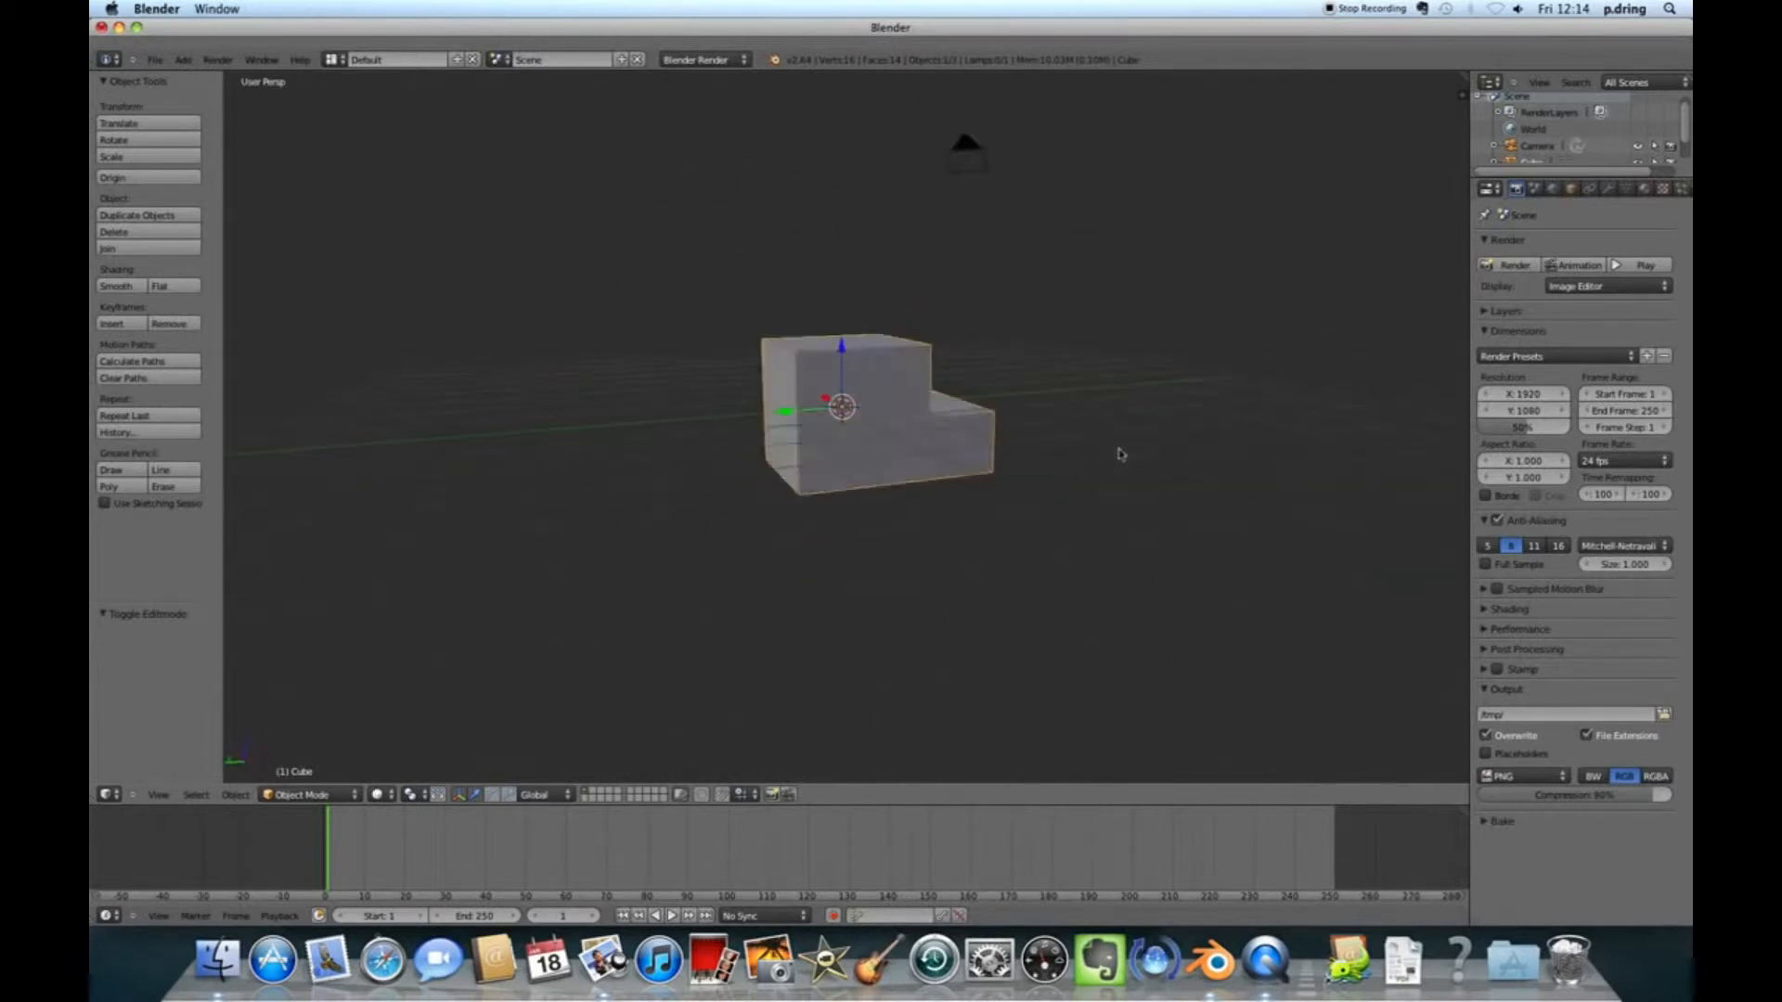
{"action": "key", "text": "z"}
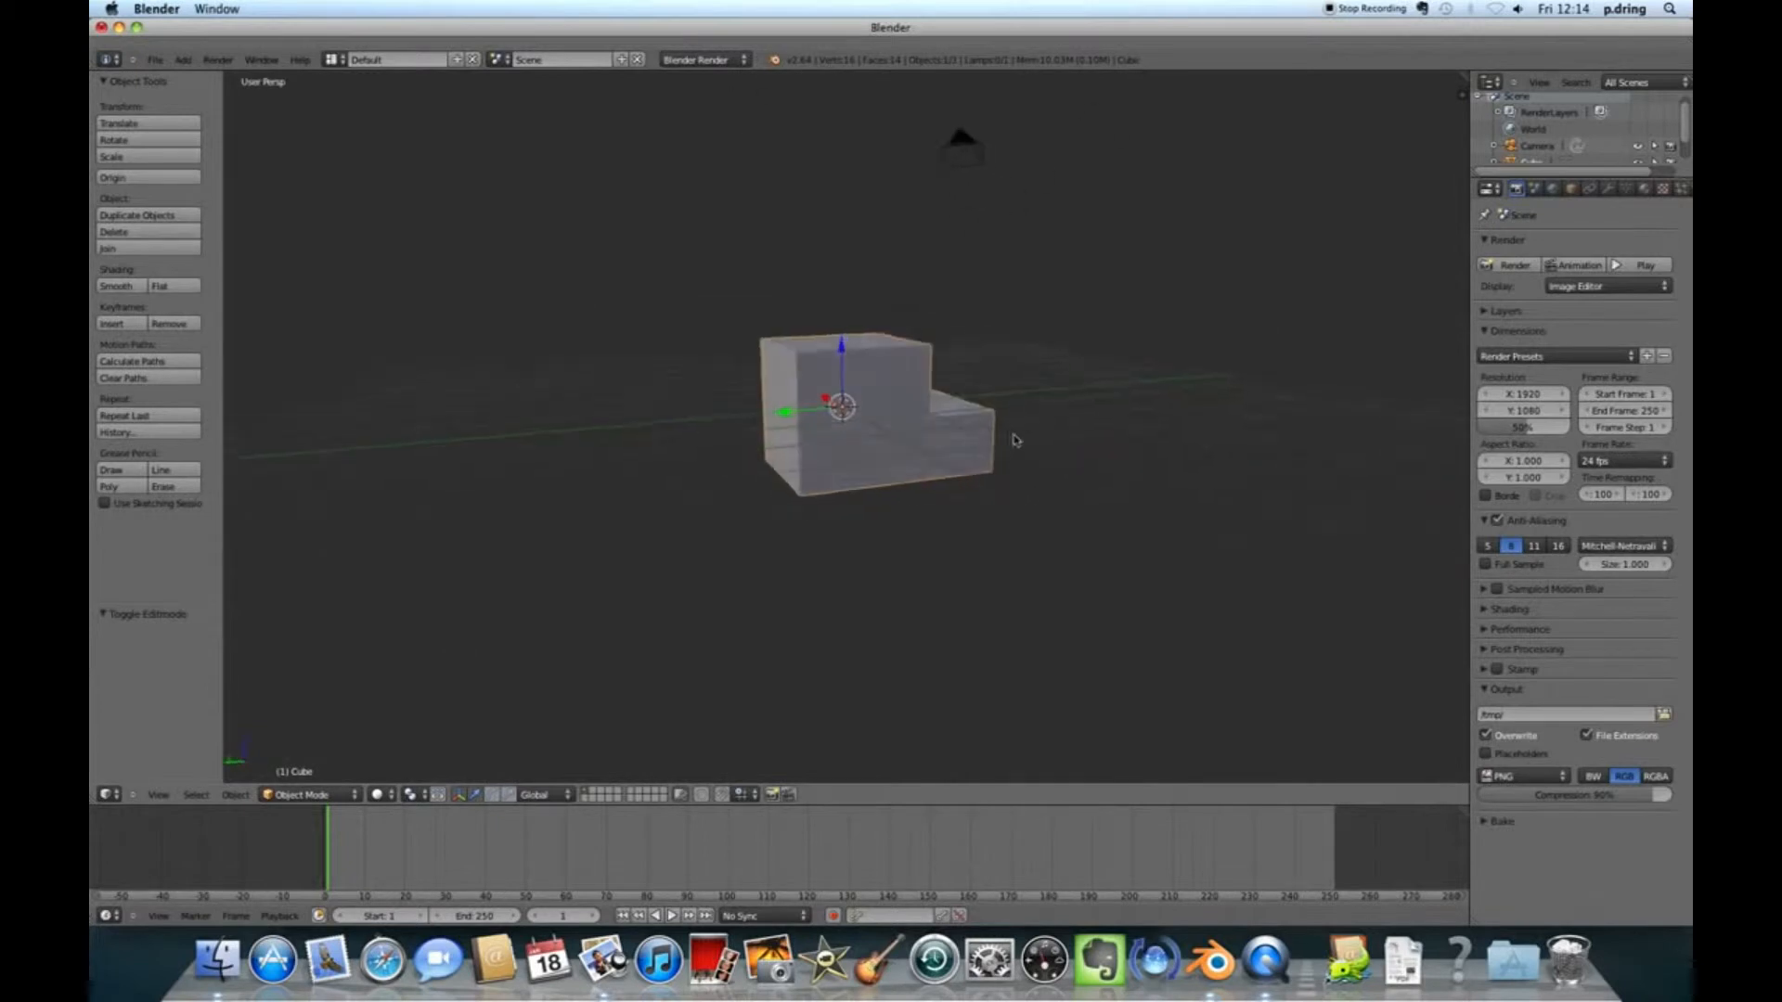
{"action": "left_click_drag", "start_coordinate": [1012, 442], "coordinate": [910, 475]}
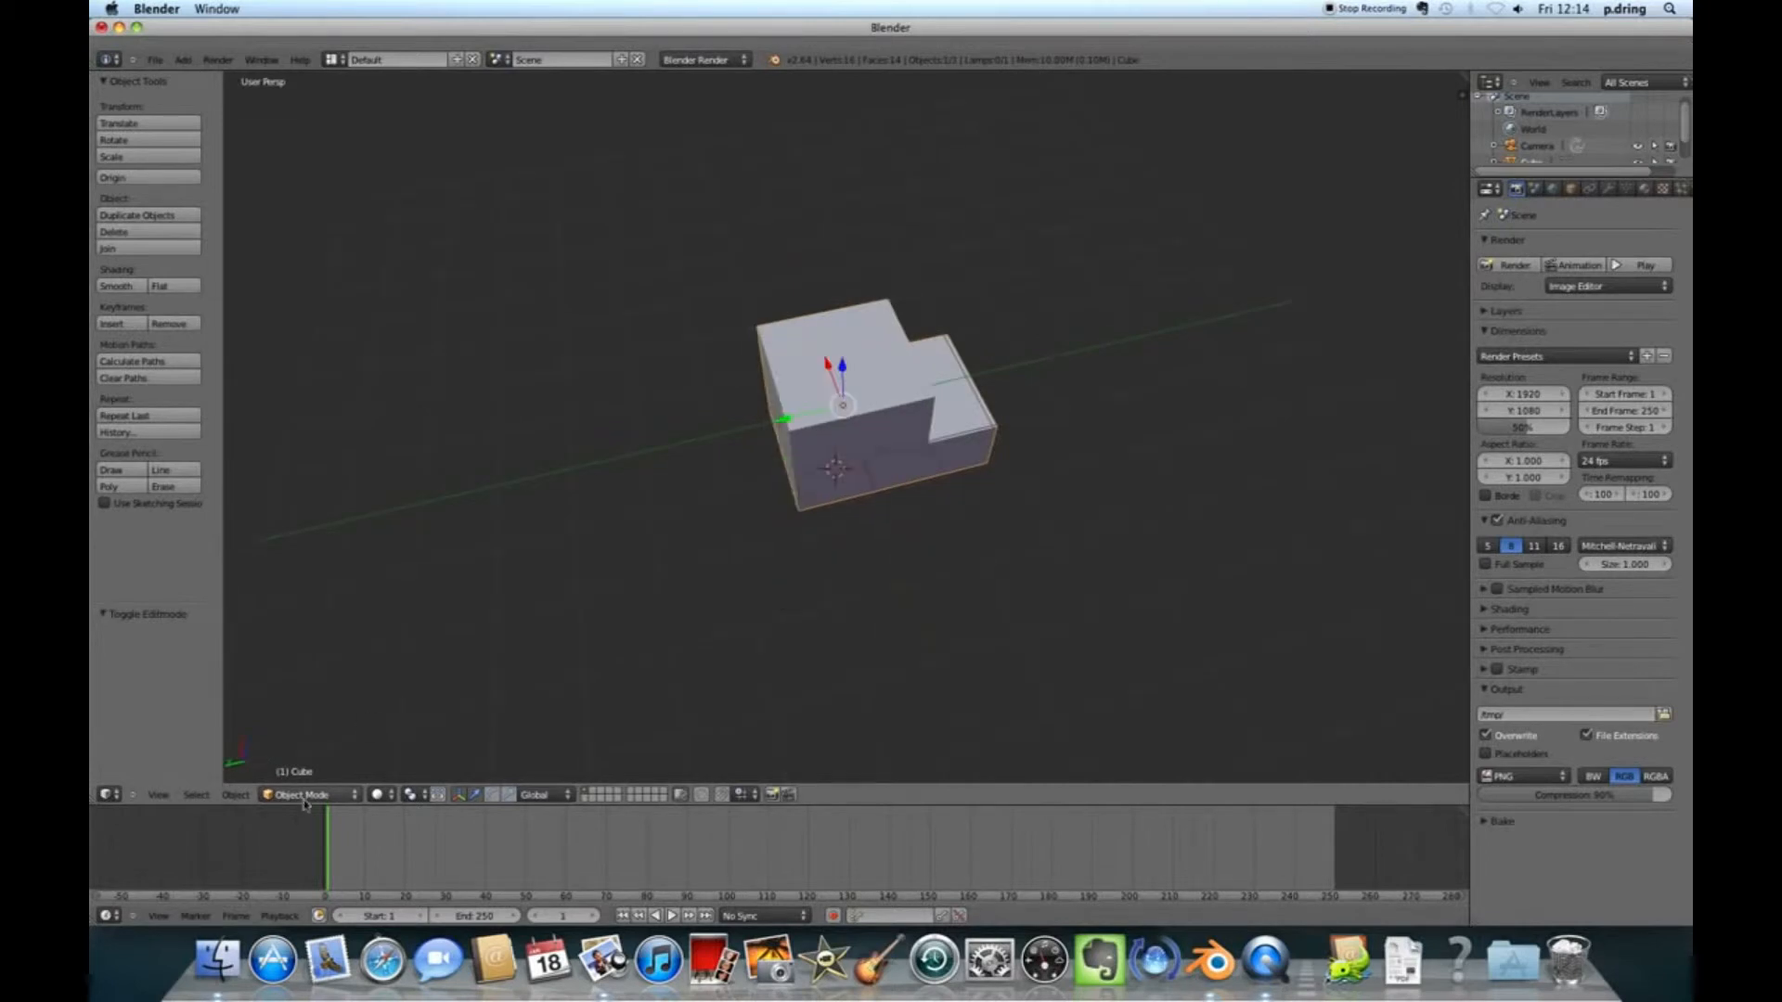
Add a UV sphere beneath the van body and reduce its segments to 16.
{"action": "left_click", "coordinate": [180, 60]}
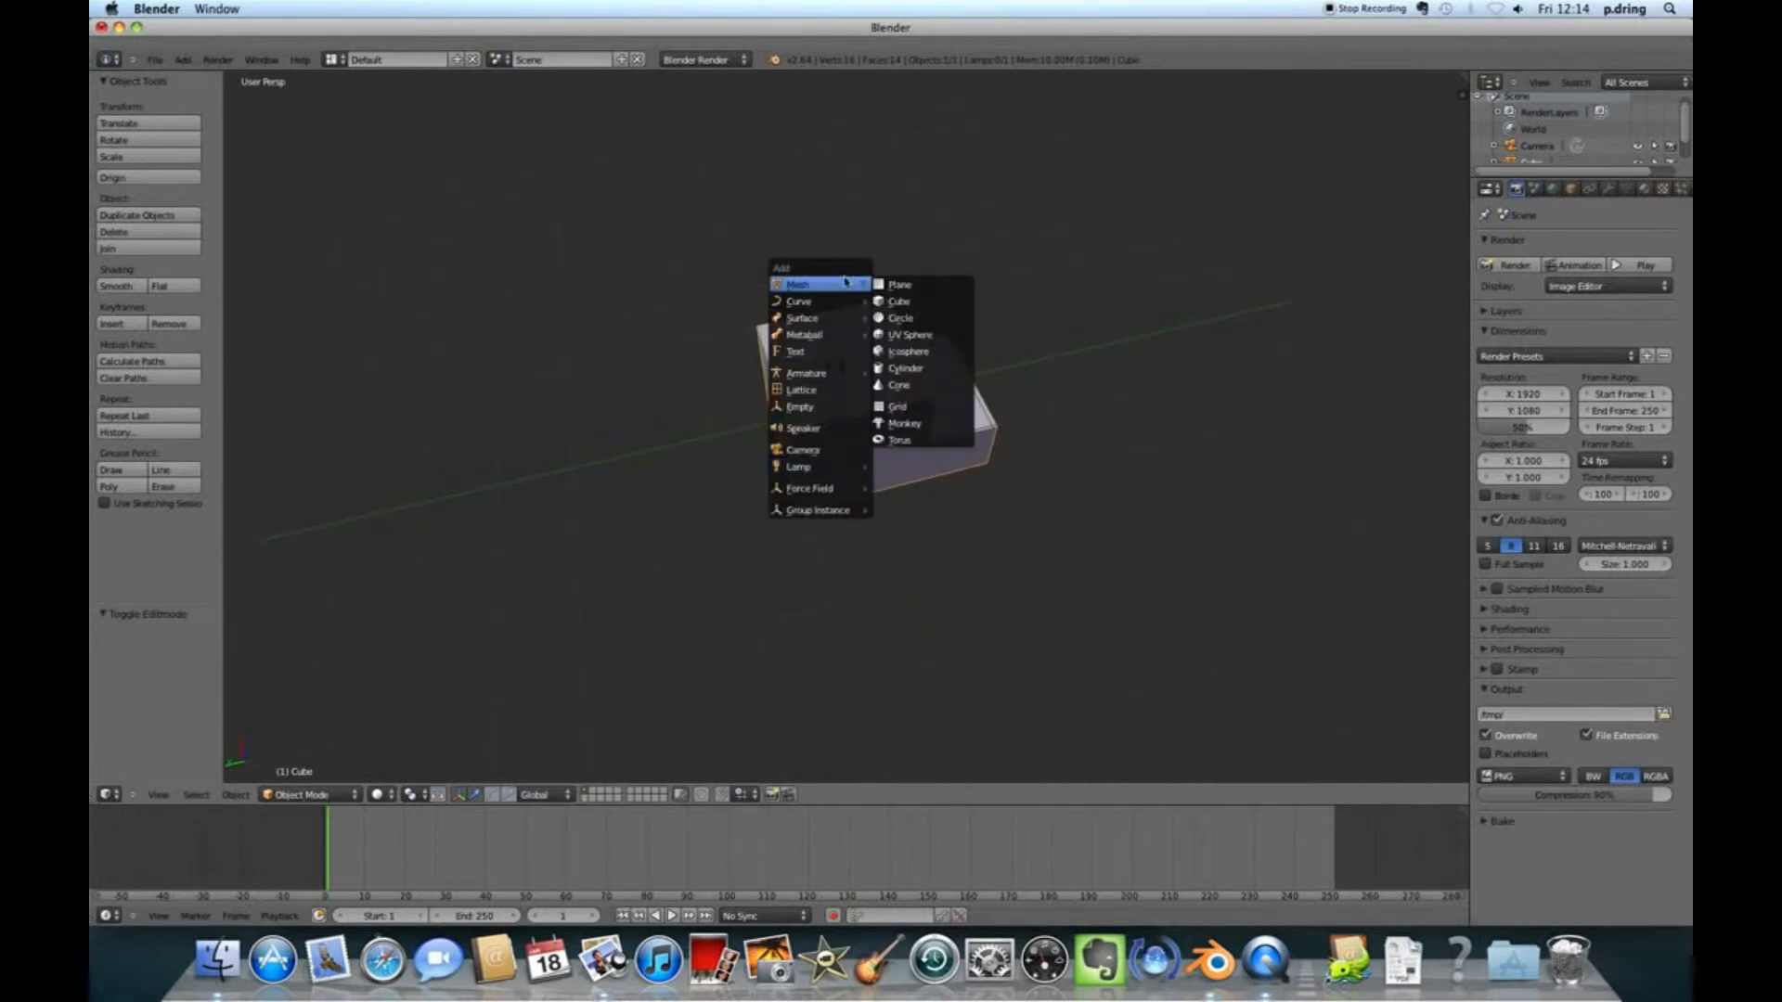
{"action": "mouse_move", "coordinate": [909, 335]}
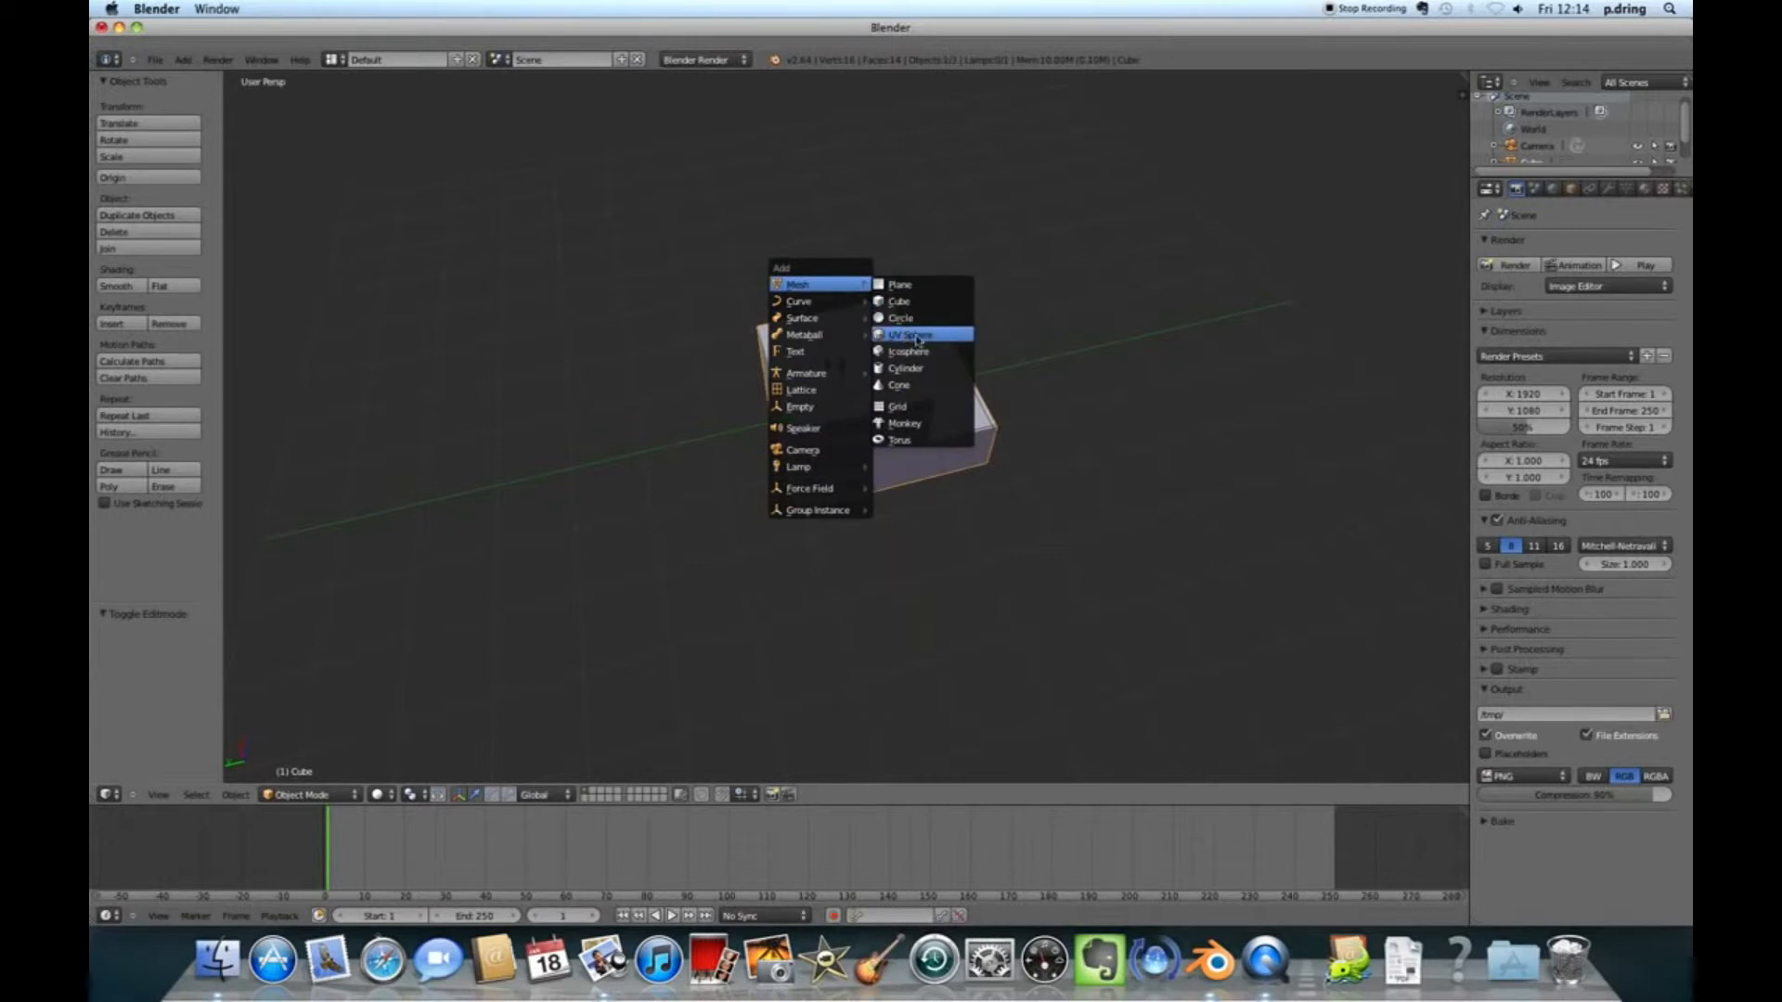
{"action": "left_click", "coordinate": [908, 334]}
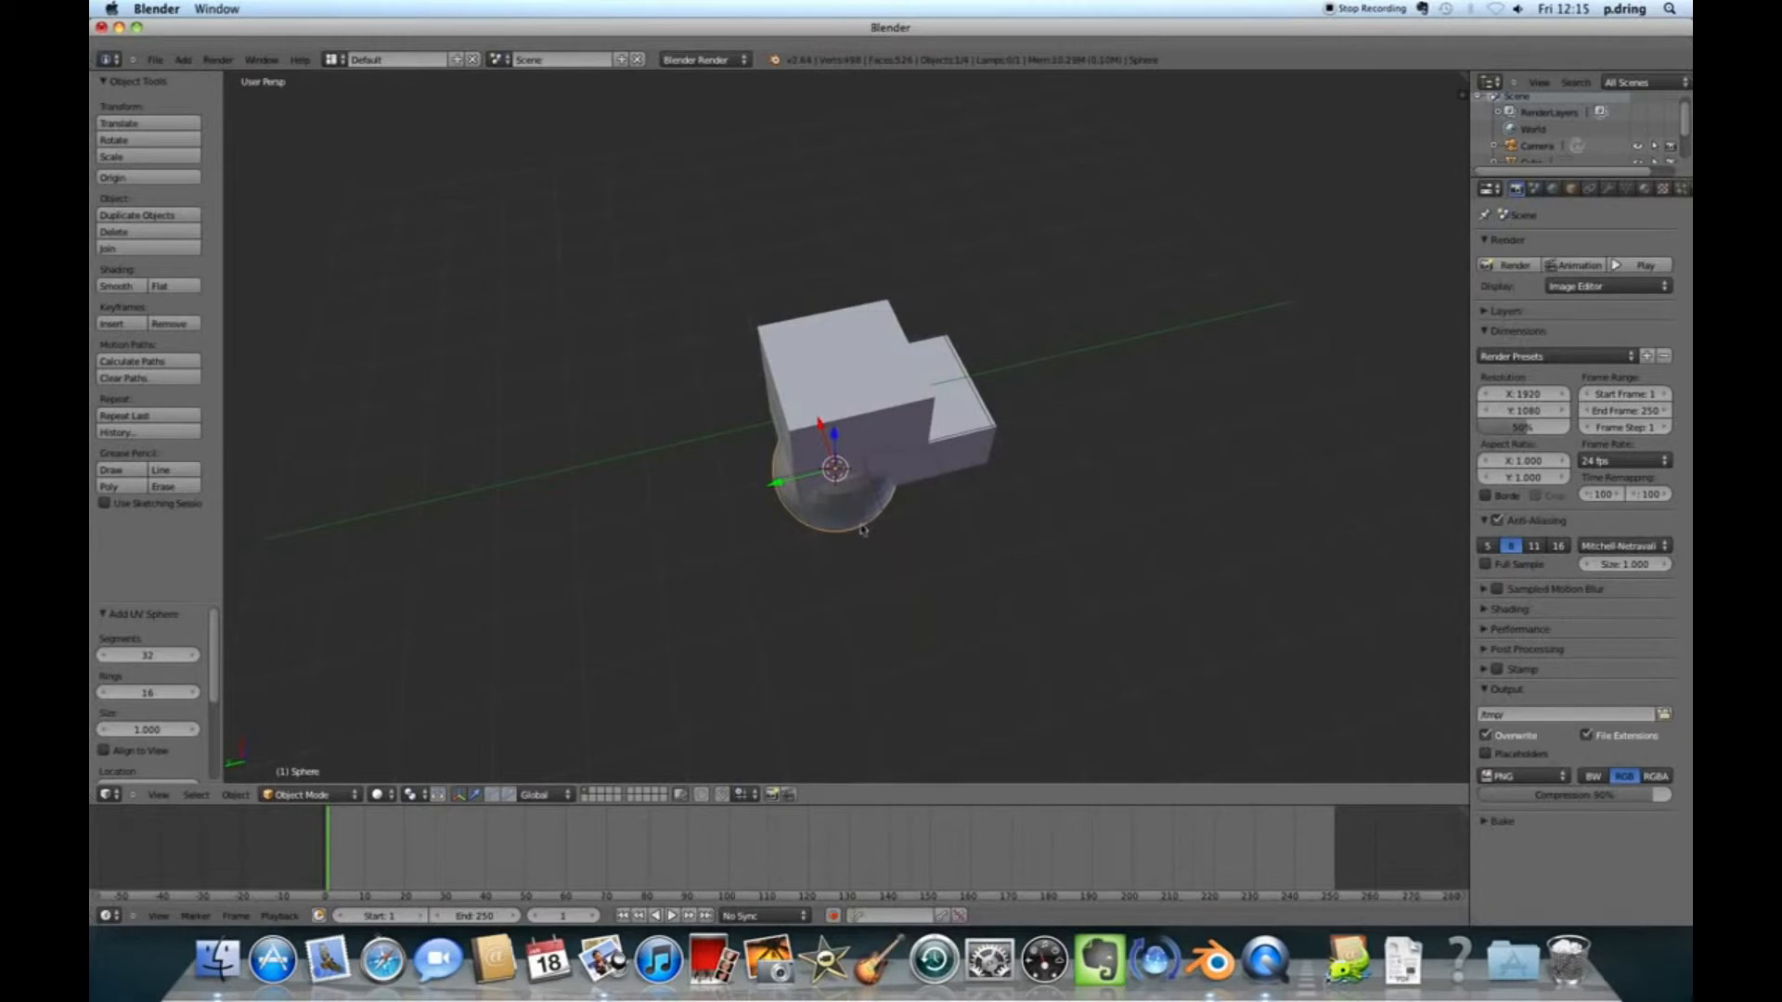
{"action": "left_click_drag", "start_coordinate": [149, 655], "coordinate": [113, 655]}
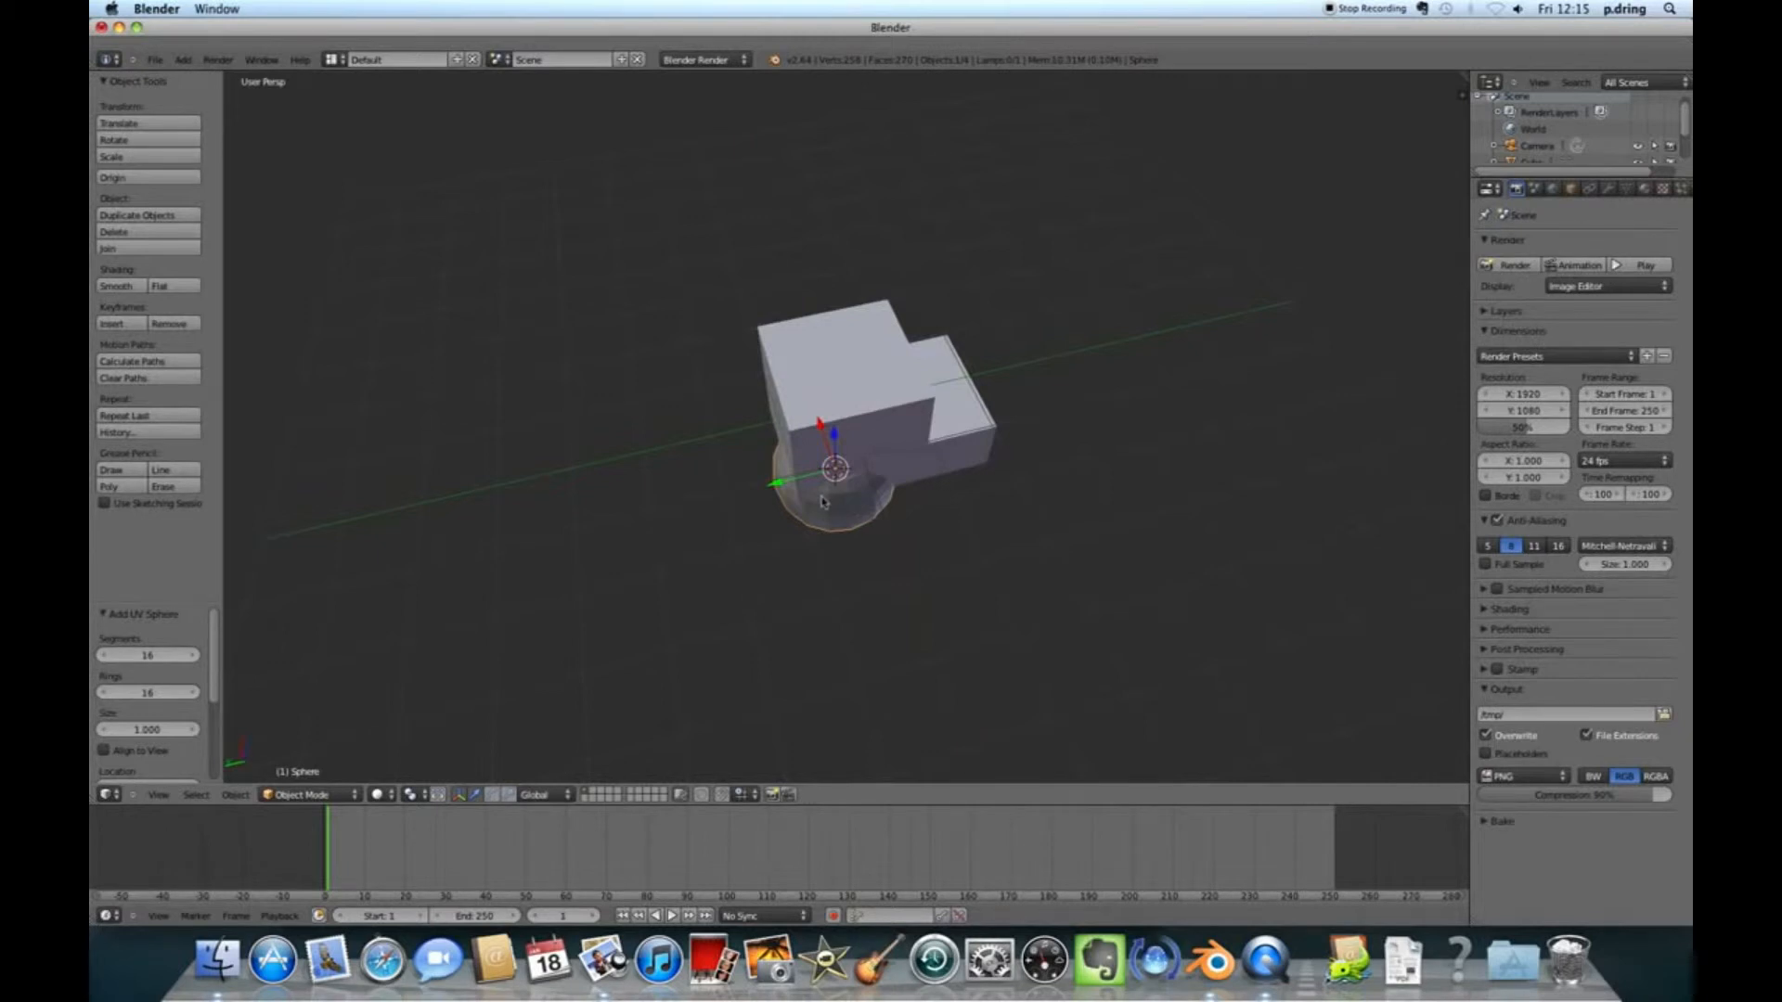
{"action": "mouse_move", "coordinate": [837, 514]}
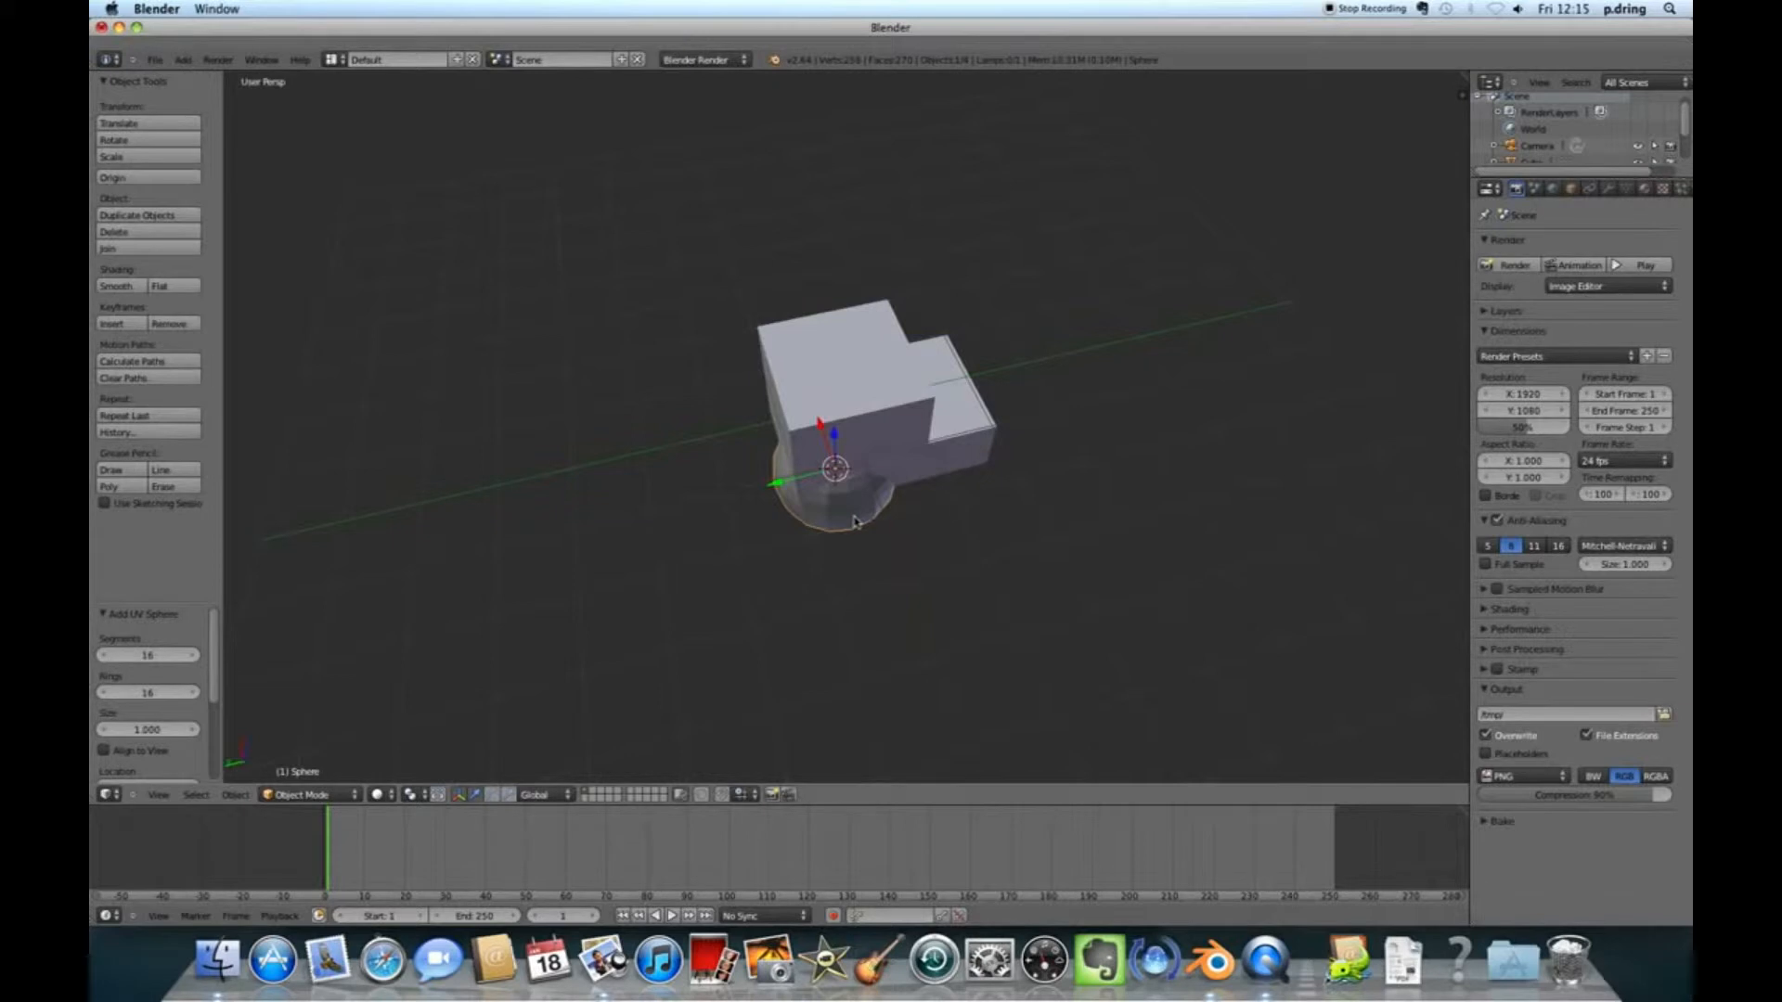
{"action": "mouse_move", "coordinate": [830, 512]}
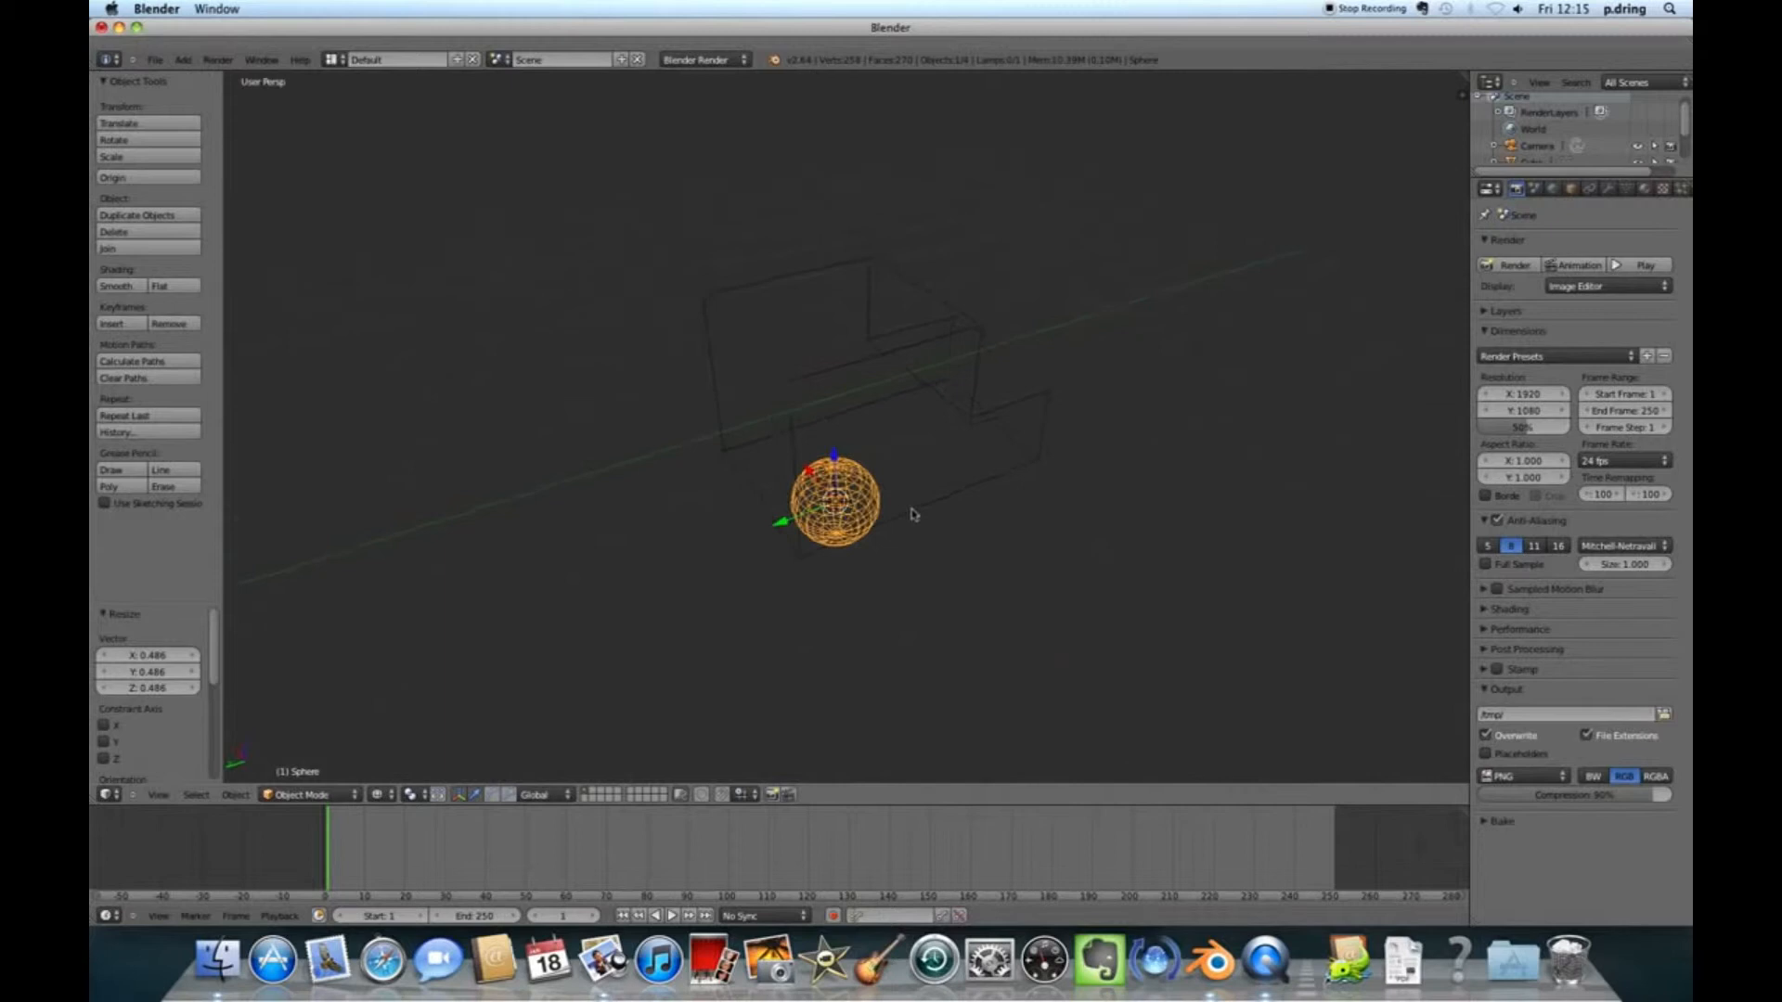
Move the sphere under one side of the body and place a copy under the other side.
{"action": "left_click_drag", "start_coordinate": [835, 505], "coordinate": [921, 494]}
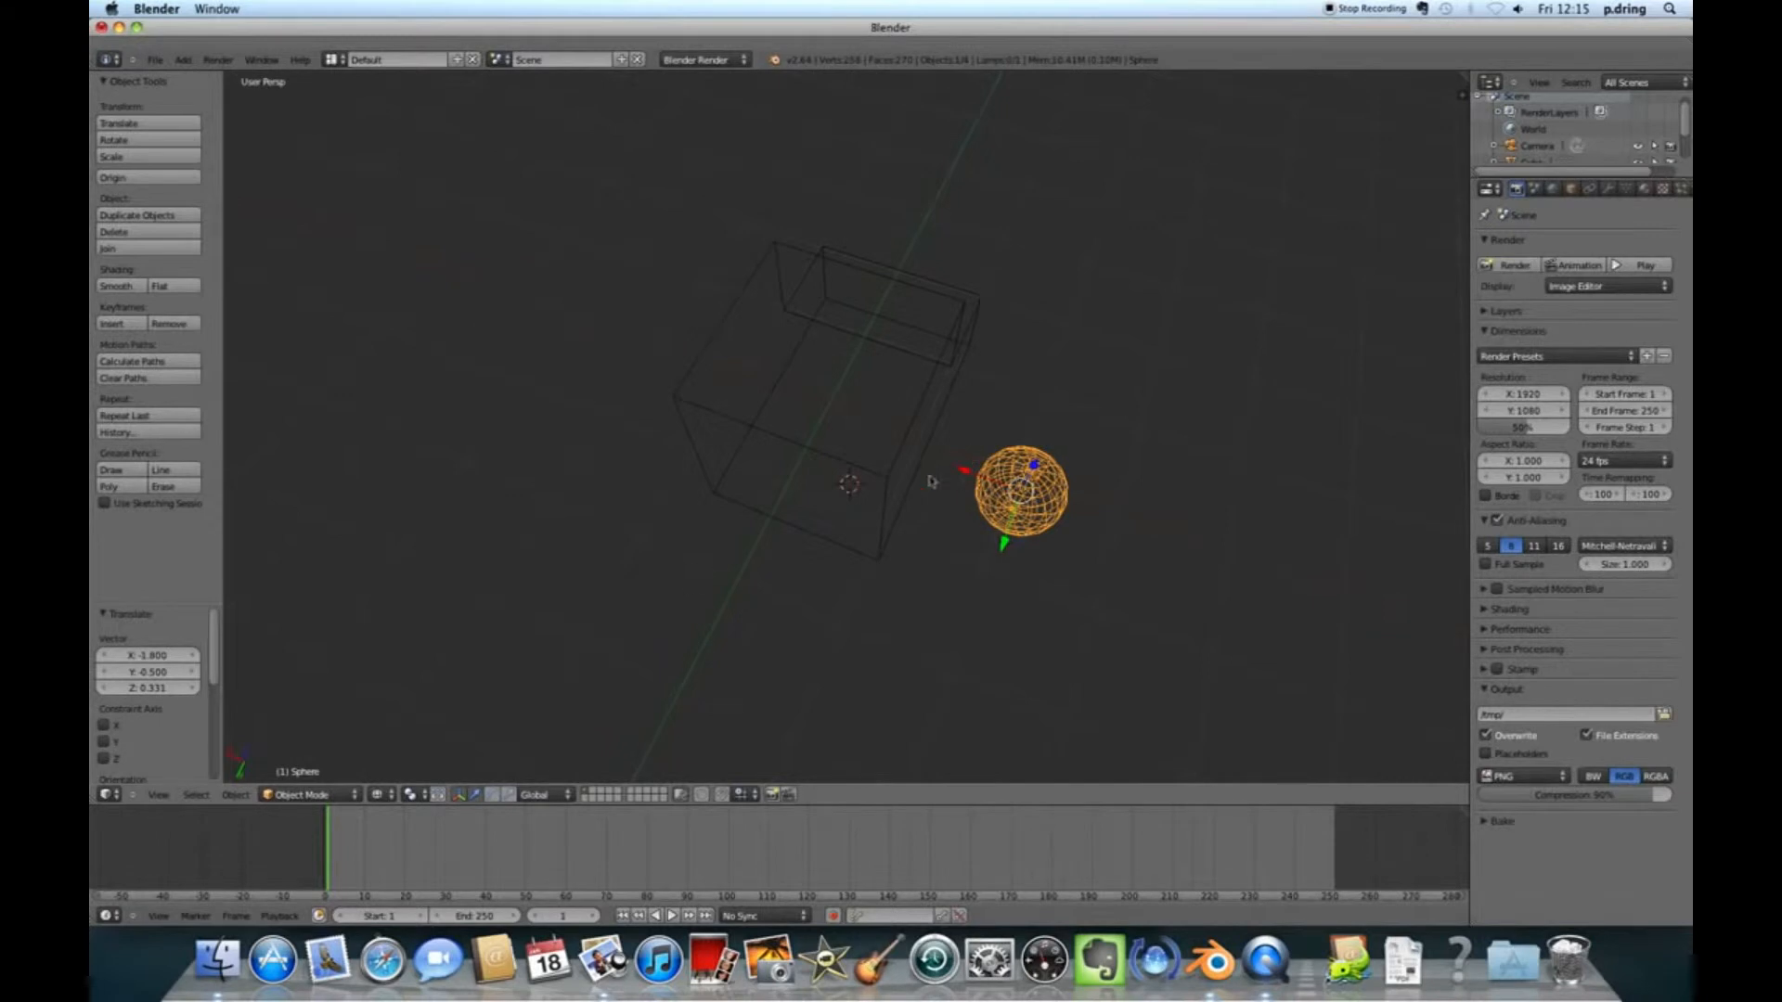
{"action": "mouse_move", "coordinate": [305, 719]}
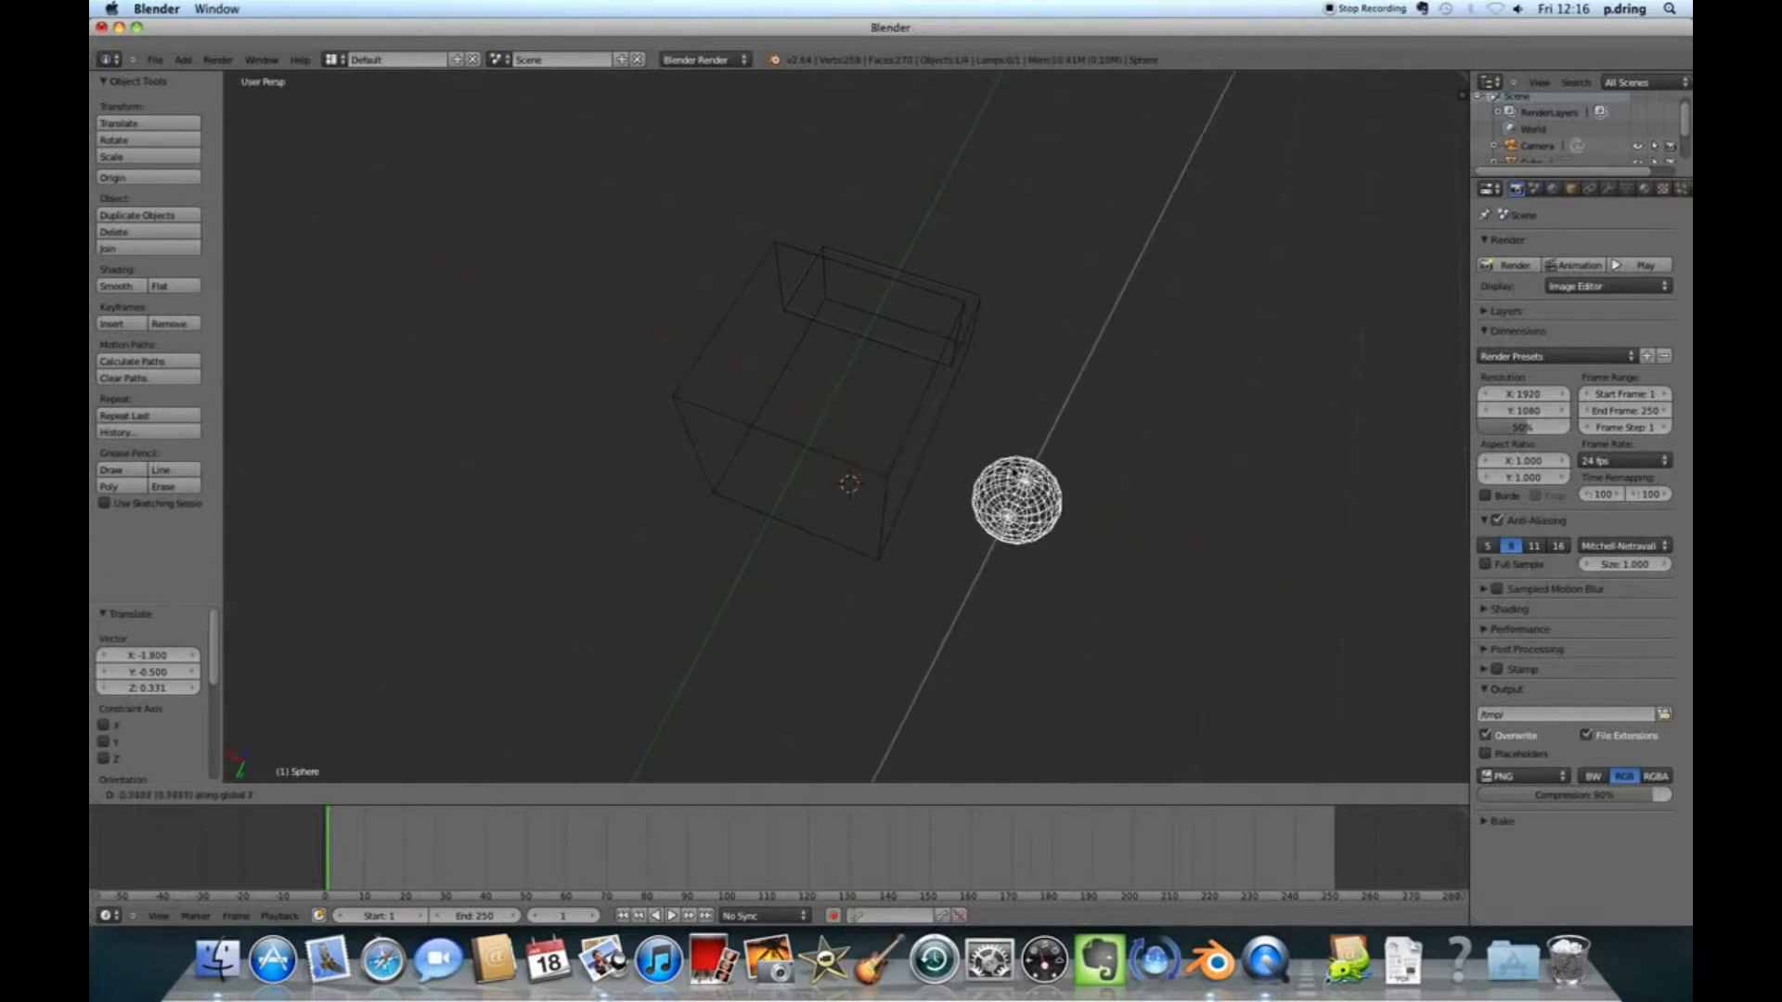
{"action": "left_click_drag", "start_coordinate": [1017, 500], "coordinate": [893, 513]}
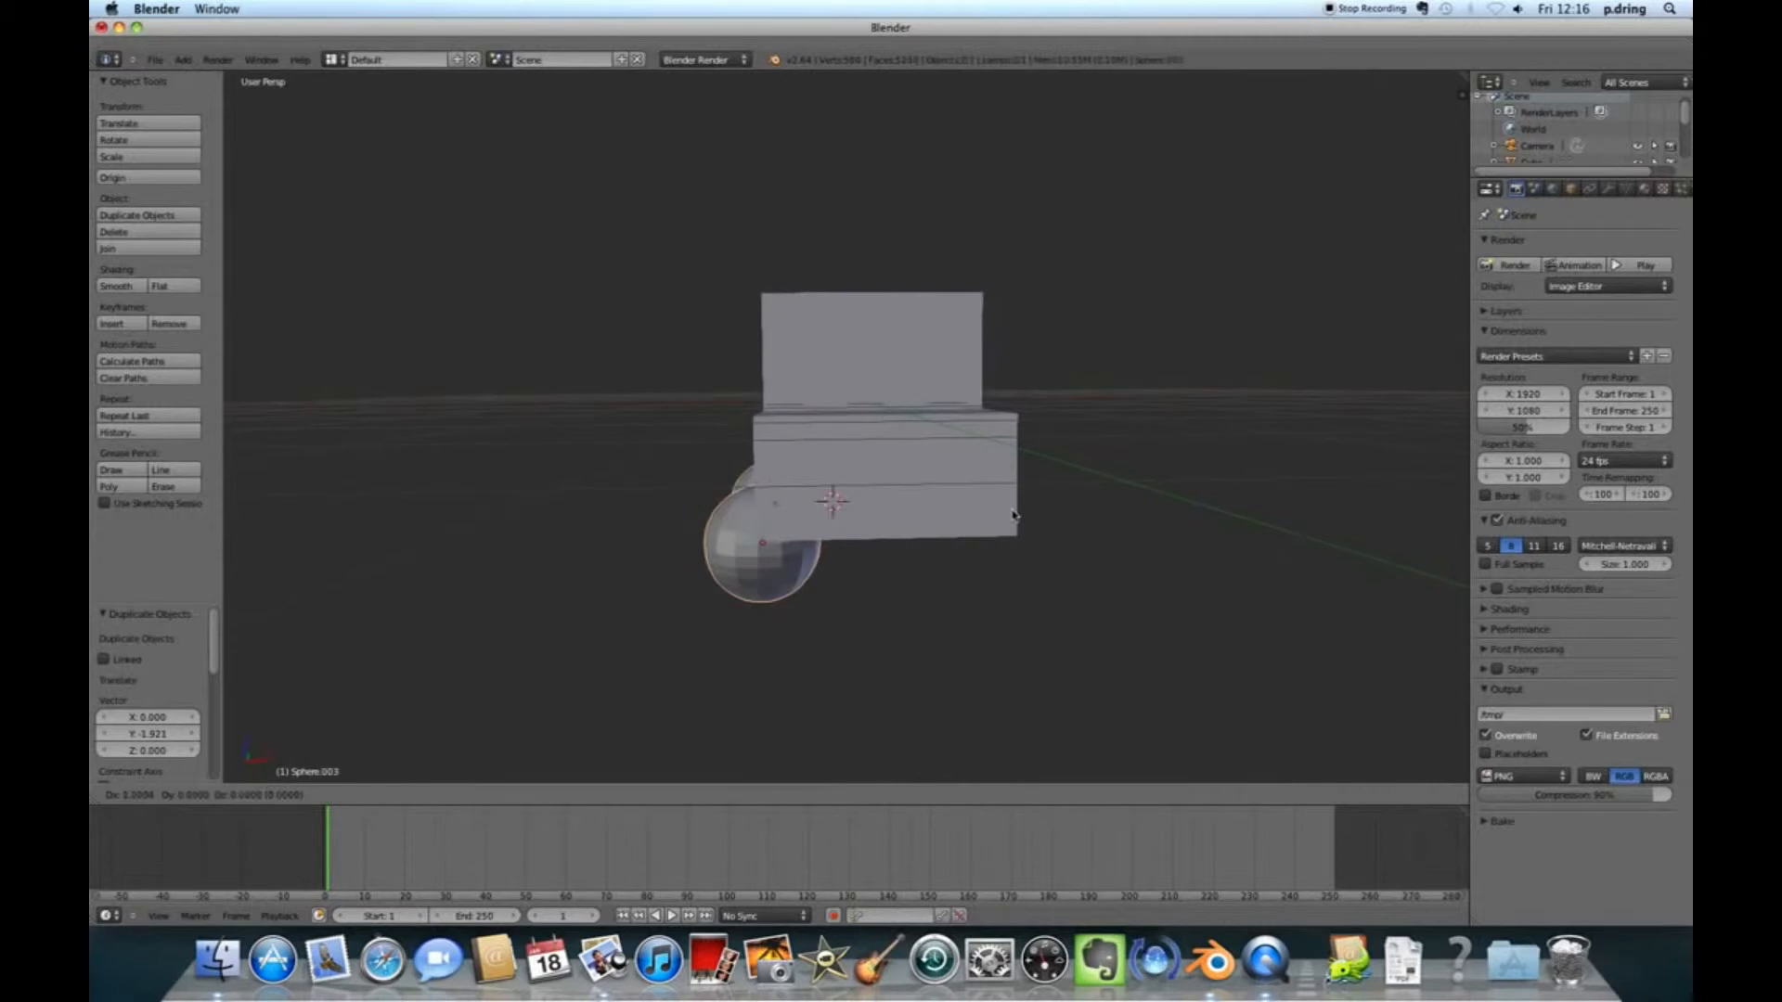
{"action": "left_click_drag", "start_coordinate": [756, 546], "coordinate": [984, 535]}
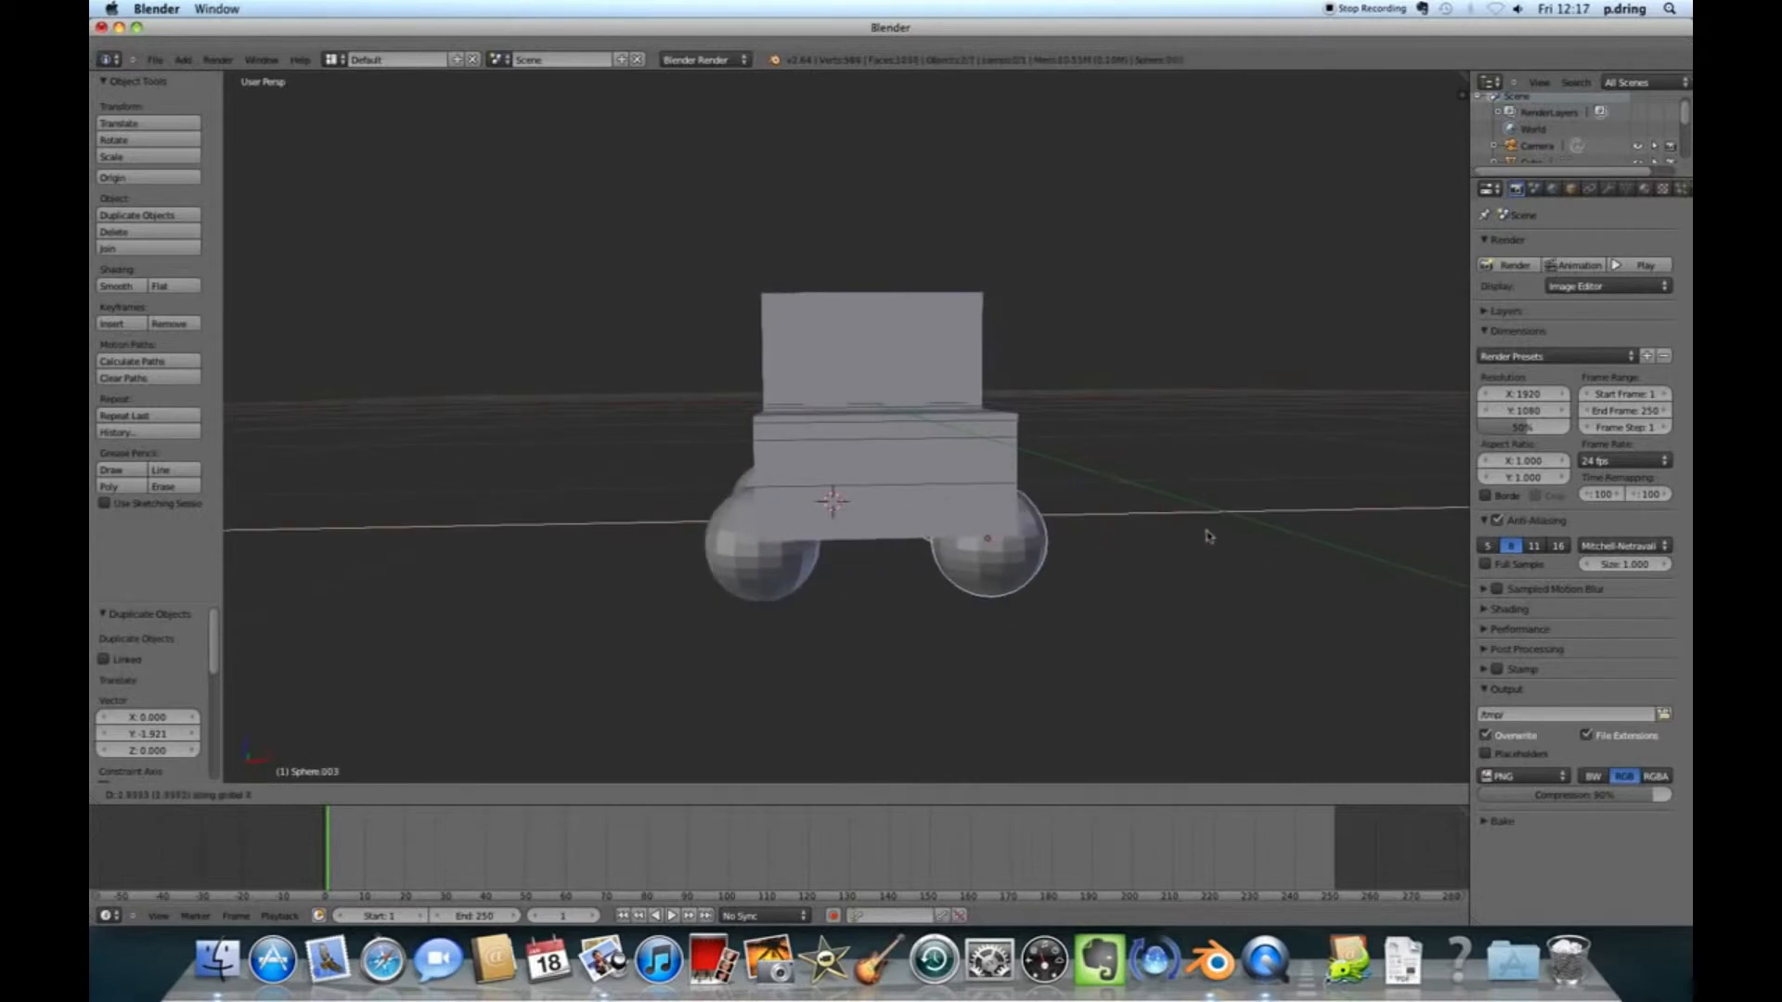